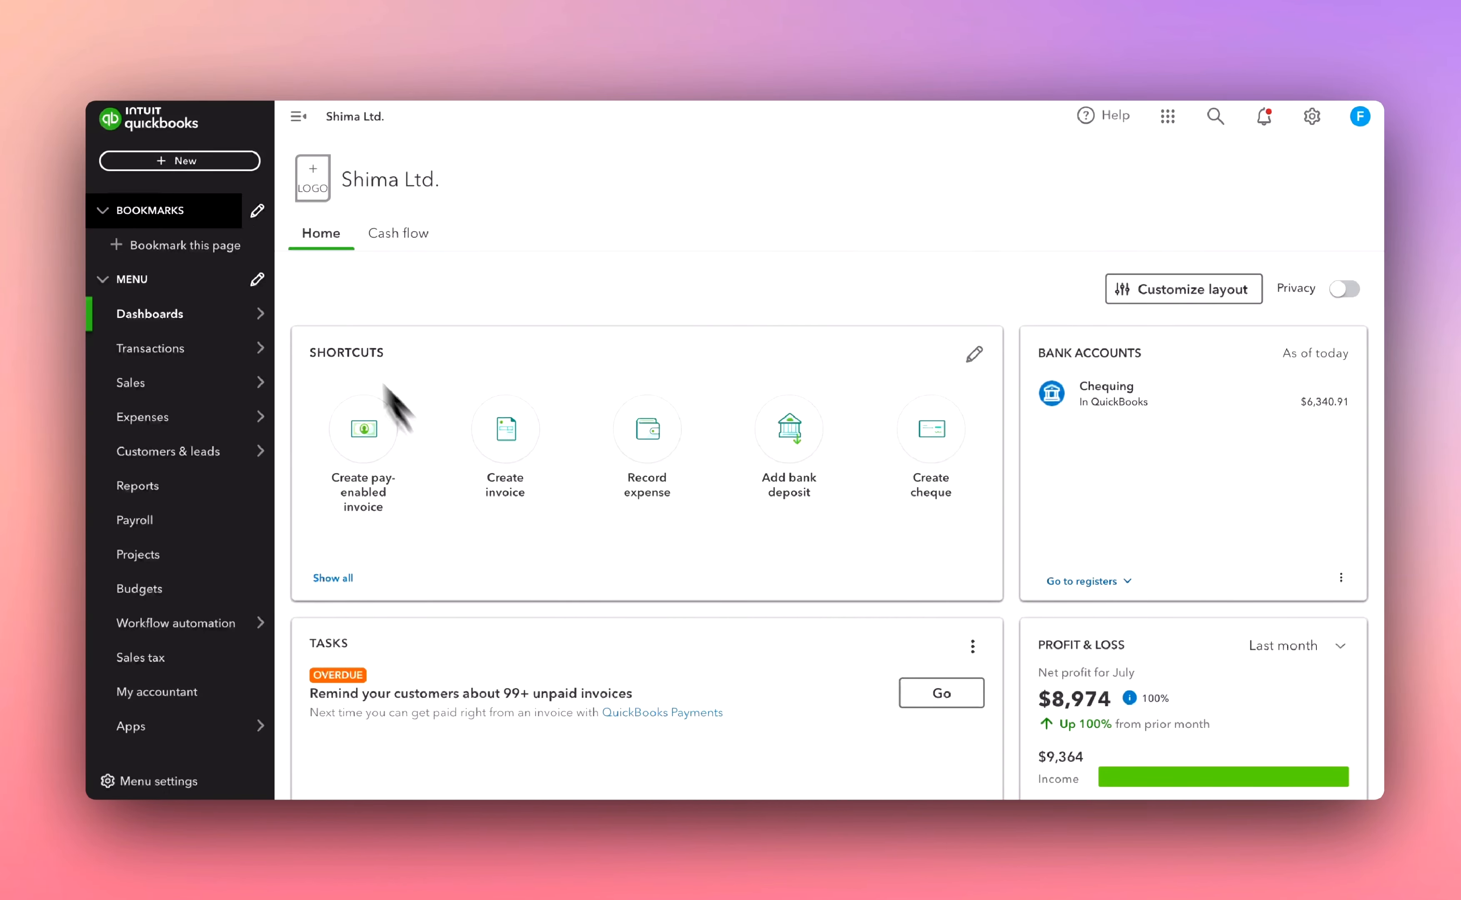
Bring up the + New menu of transaction types in QuickBooks Online
left_click(179, 161)
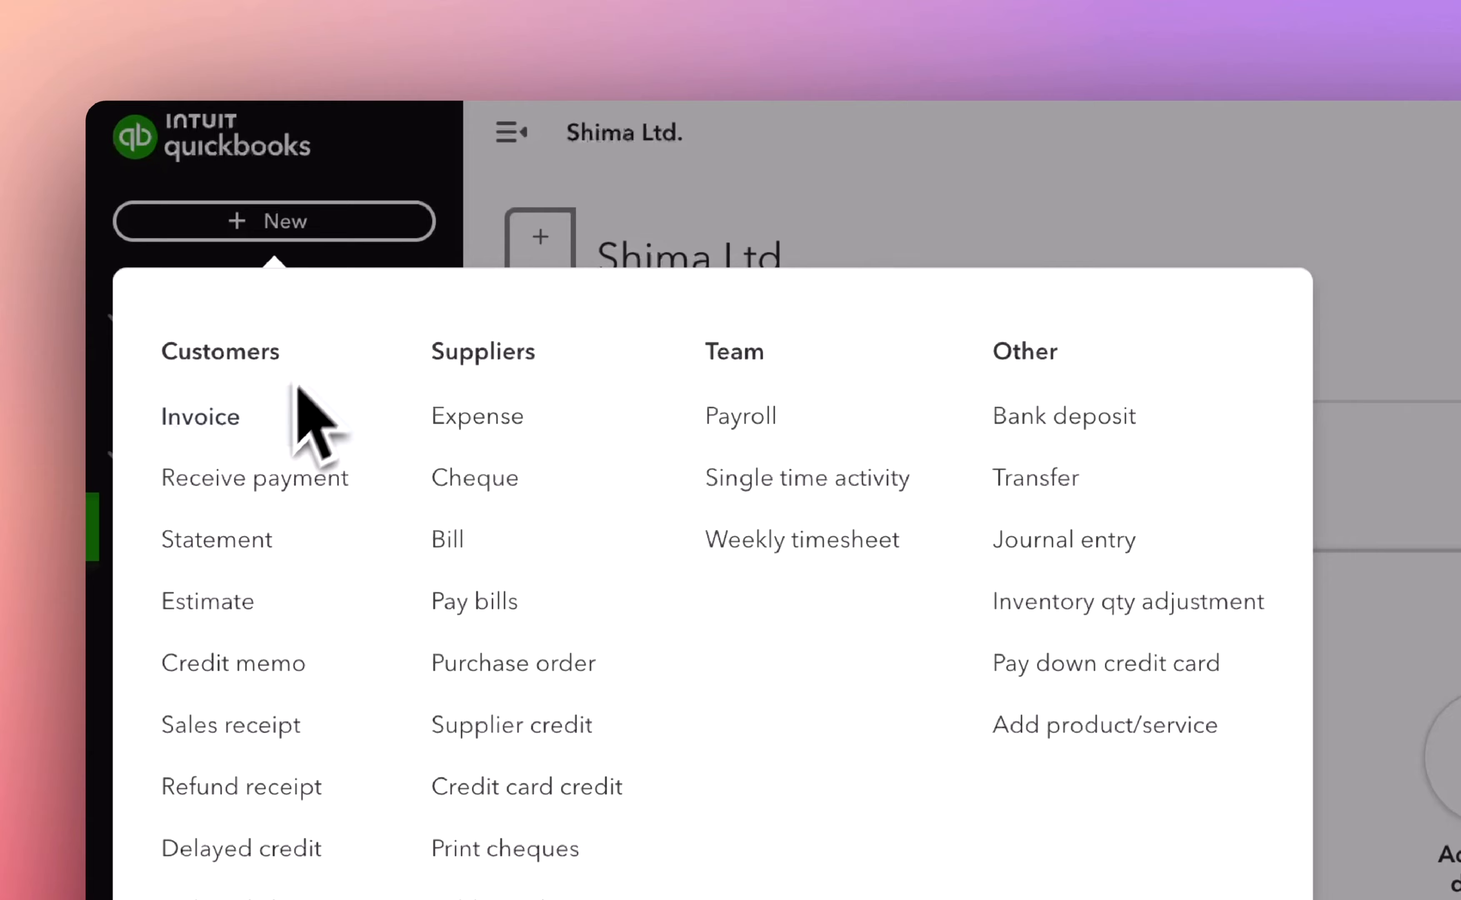
Create an invoice for Bob Glass with one product line totalling 11.50 and save it
left_click(200, 417)
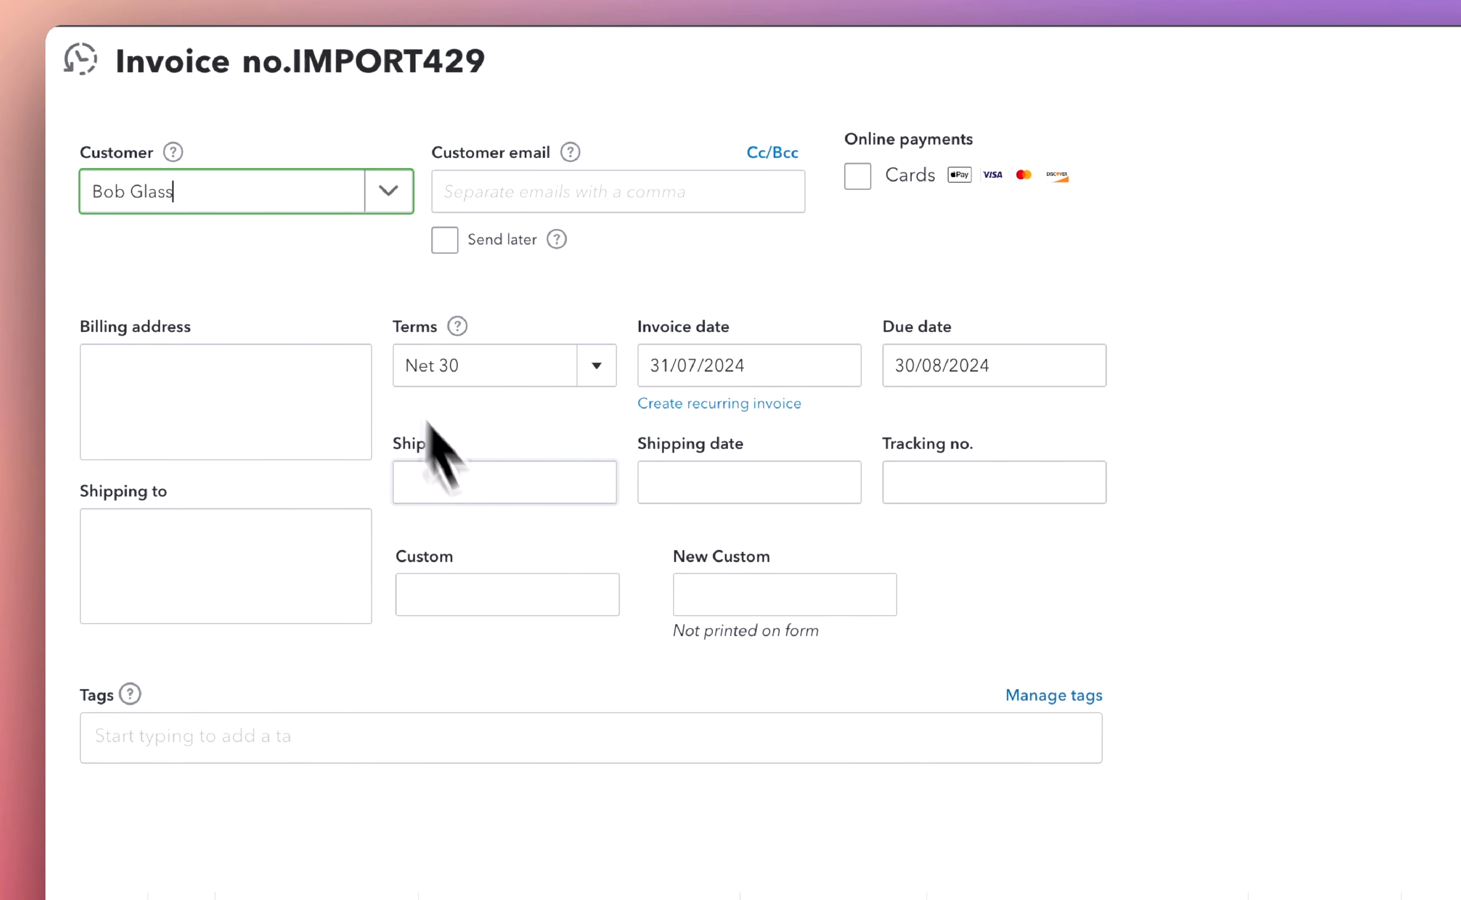
scroll("down", 3)
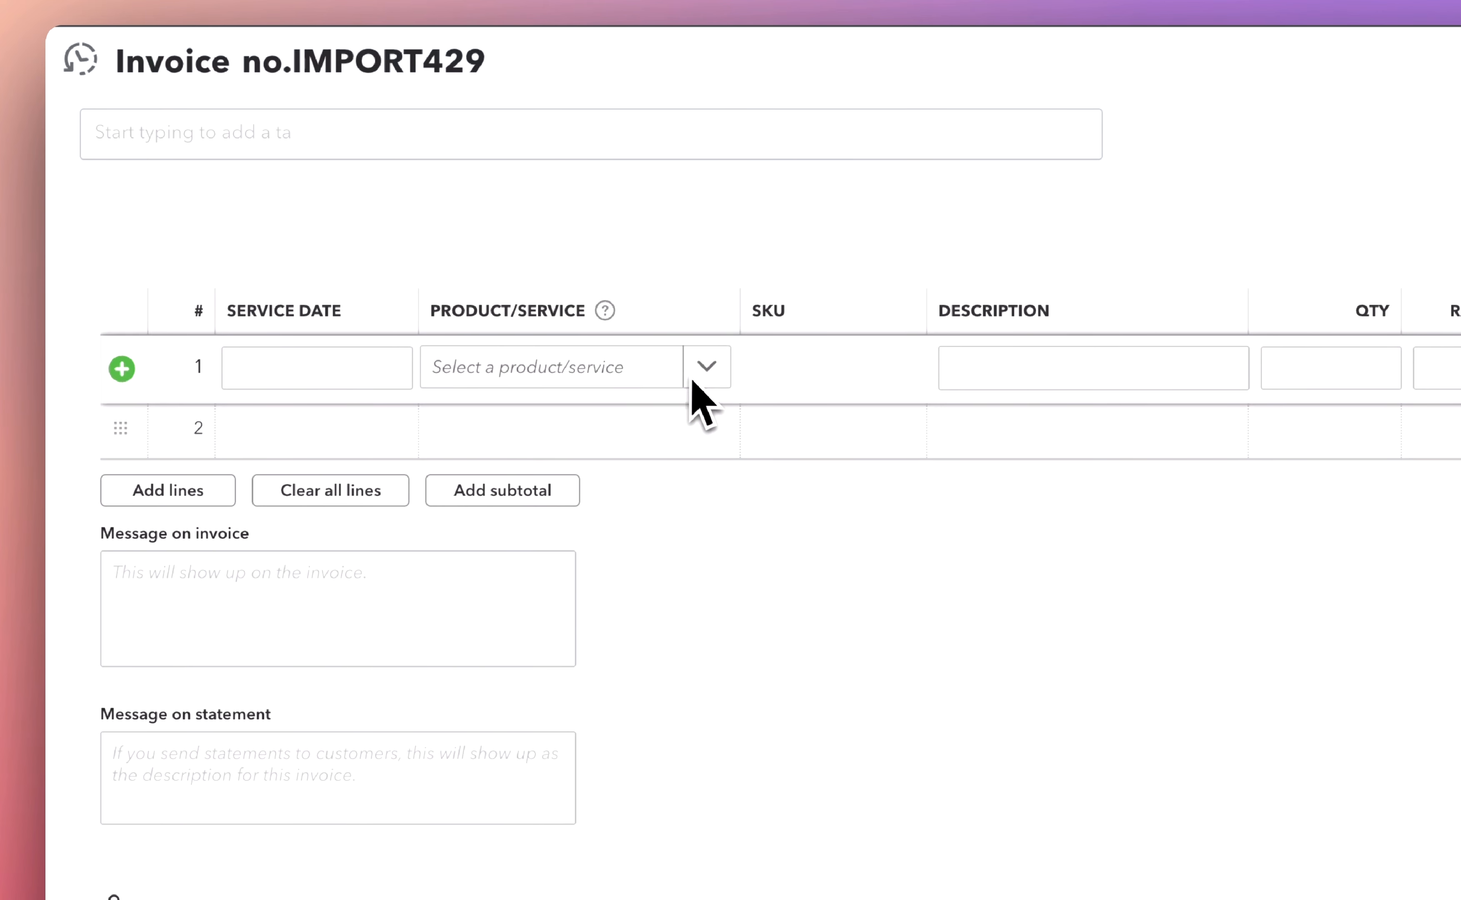
left_click(549, 368)
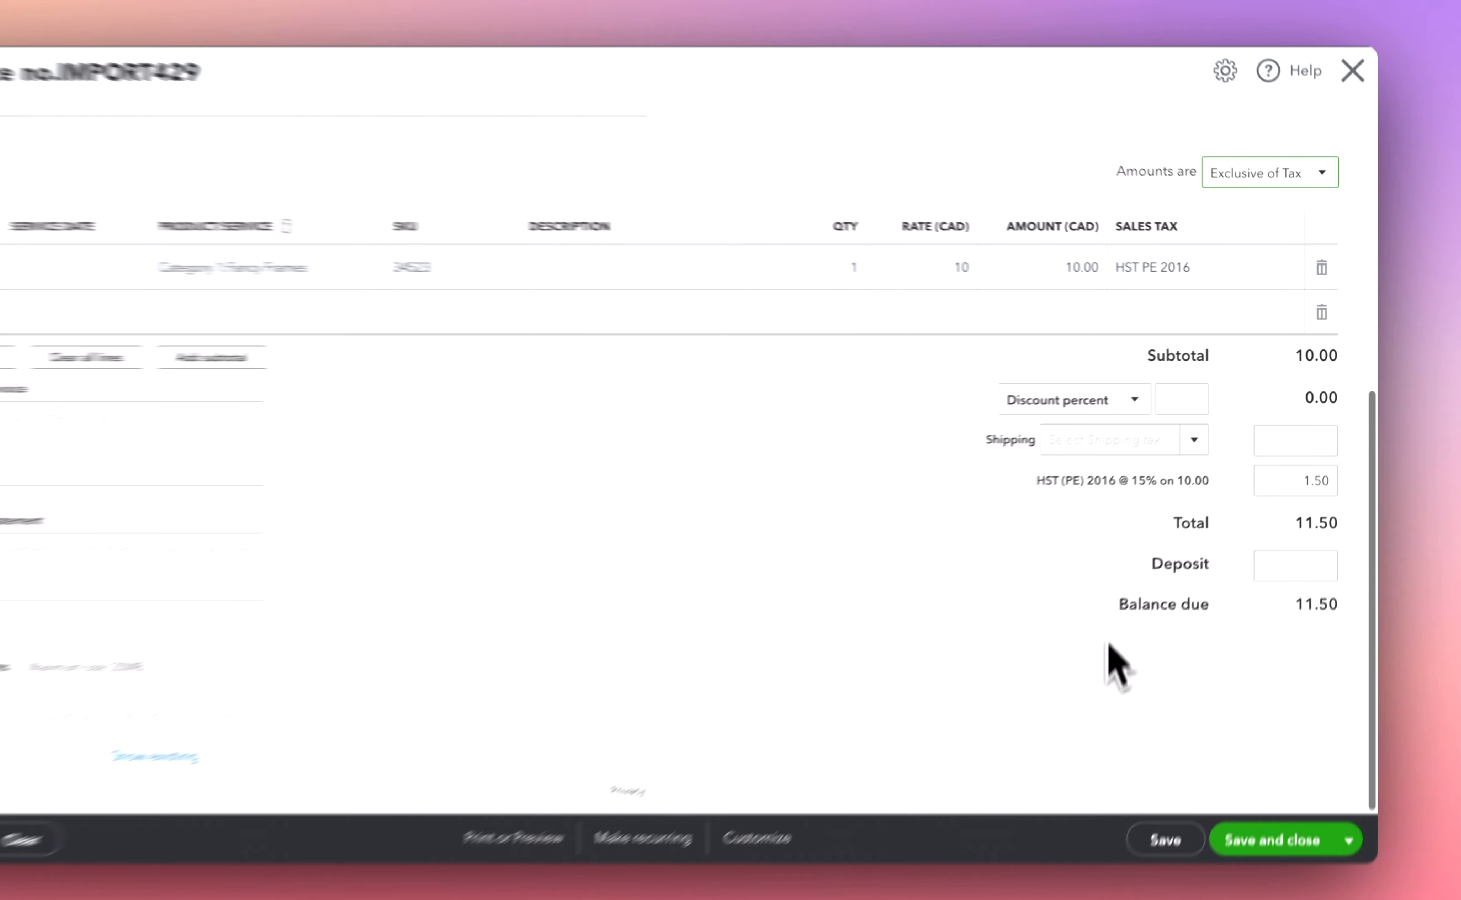
left_click(1269, 840)
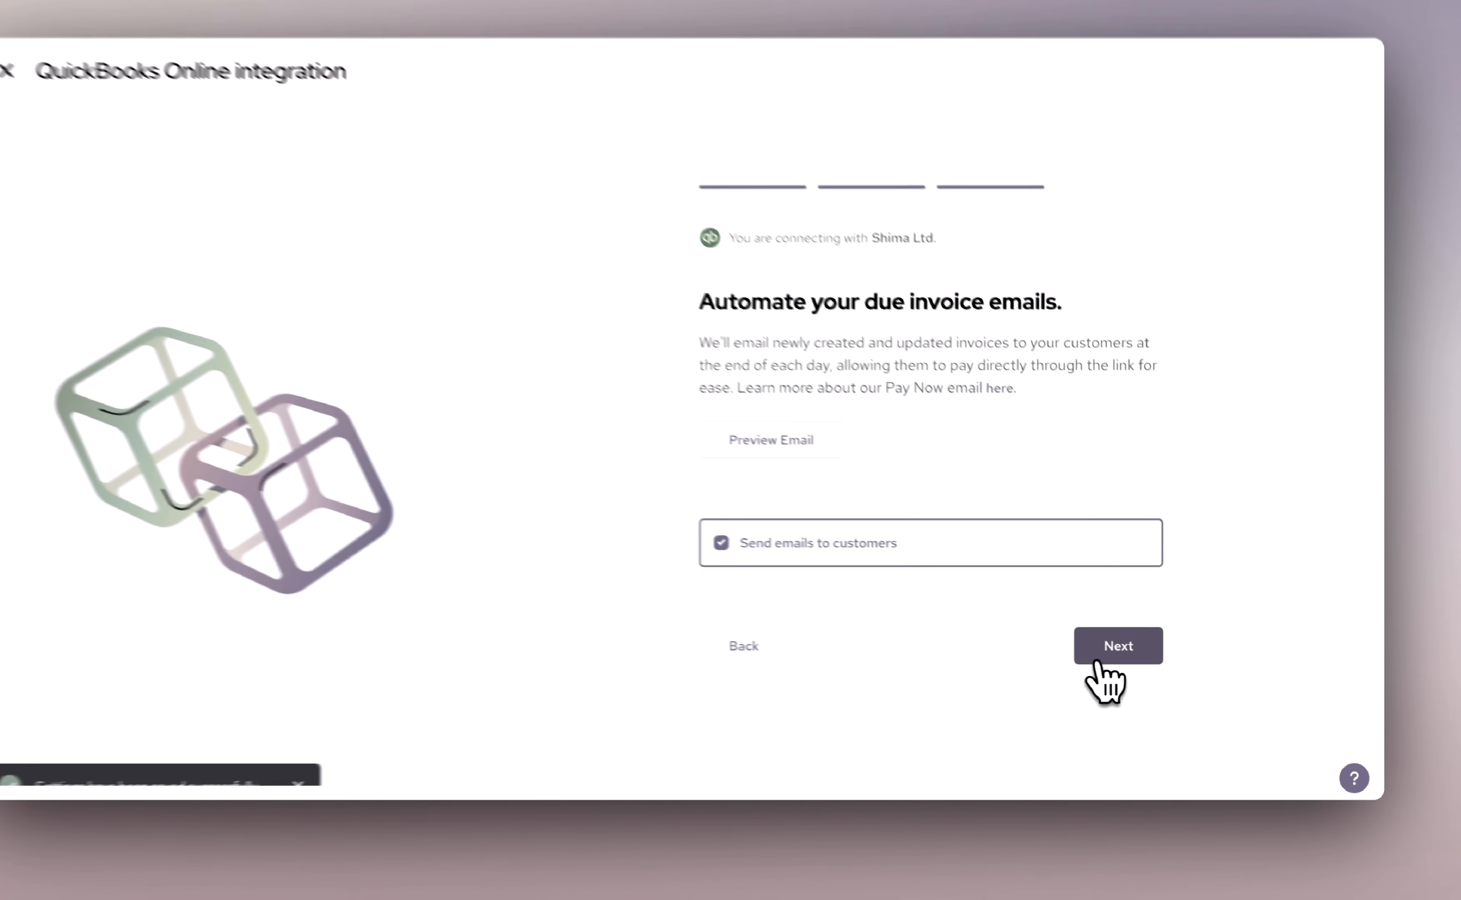
Finish the Helcim QuickBooks integration with due-invoice customer emails enabled
left_click(1119, 646)
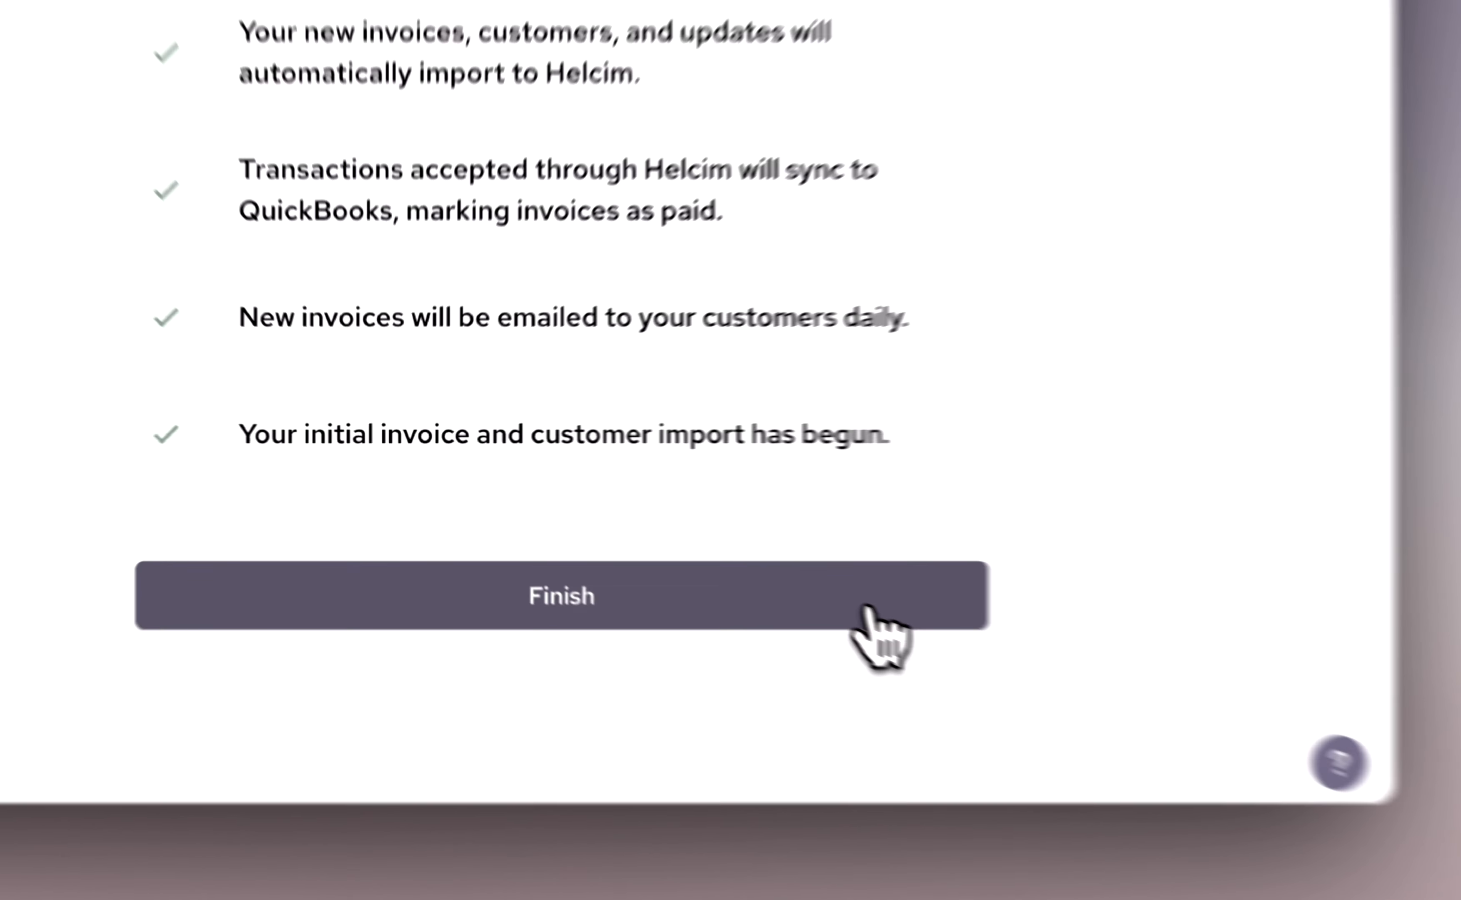
left_click(561, 595)
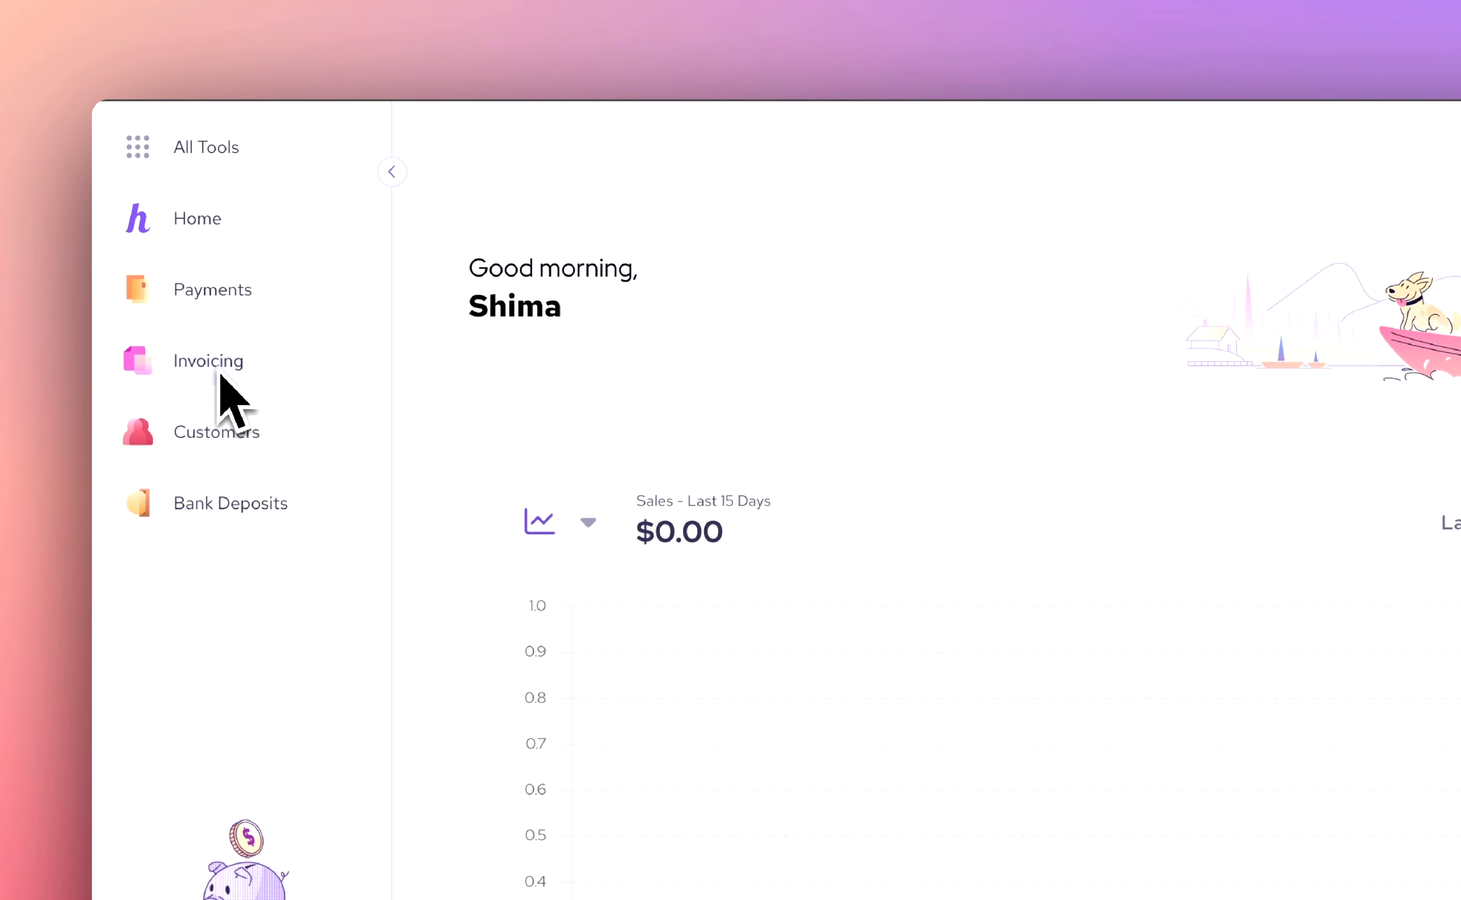
left_click(209, 362)
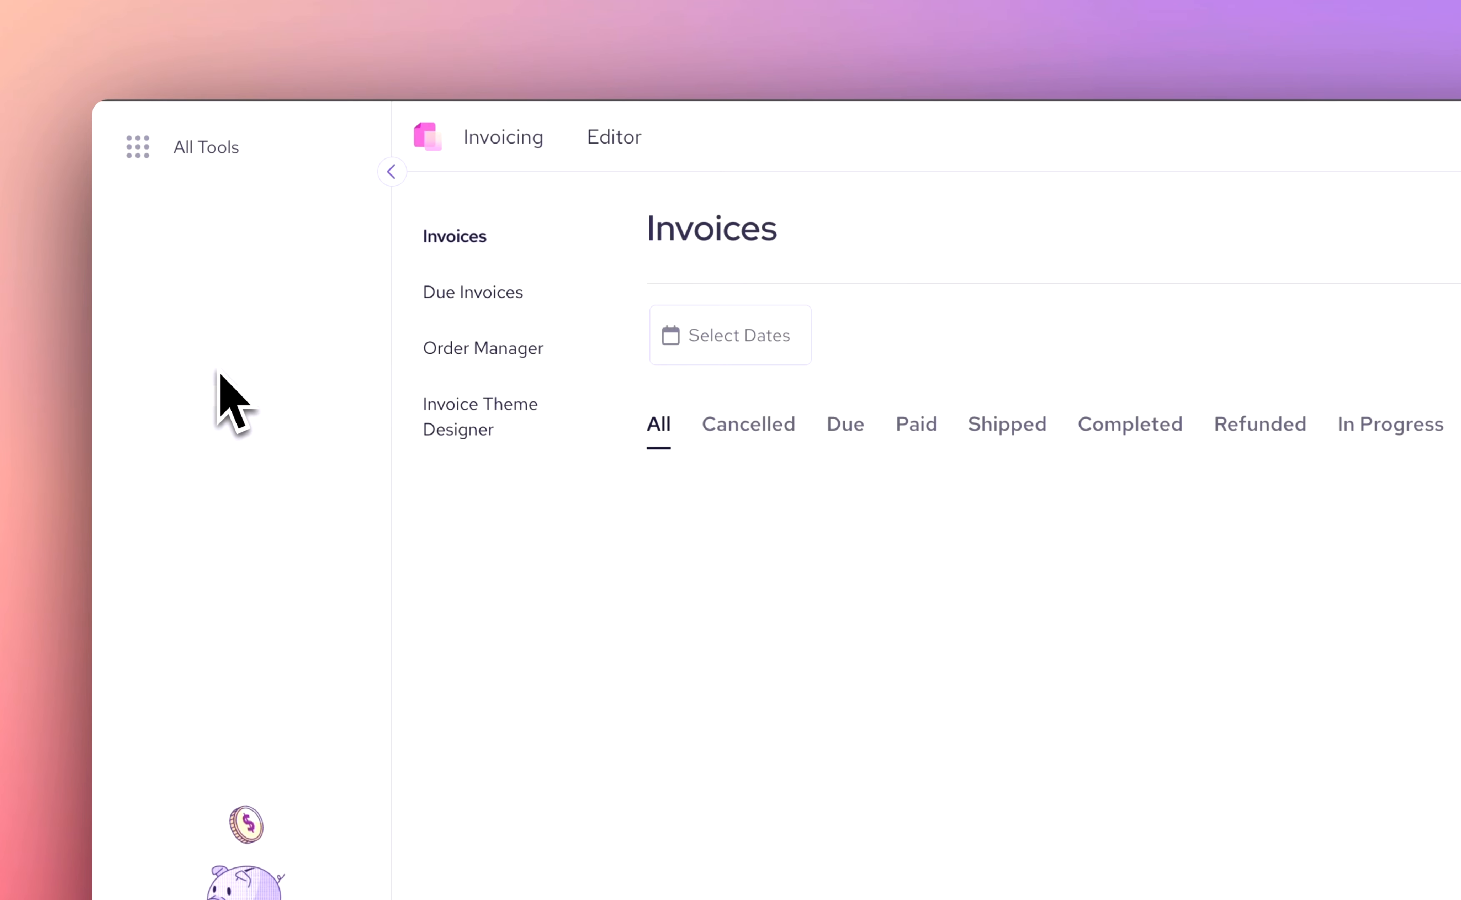
left_click(472, 292)
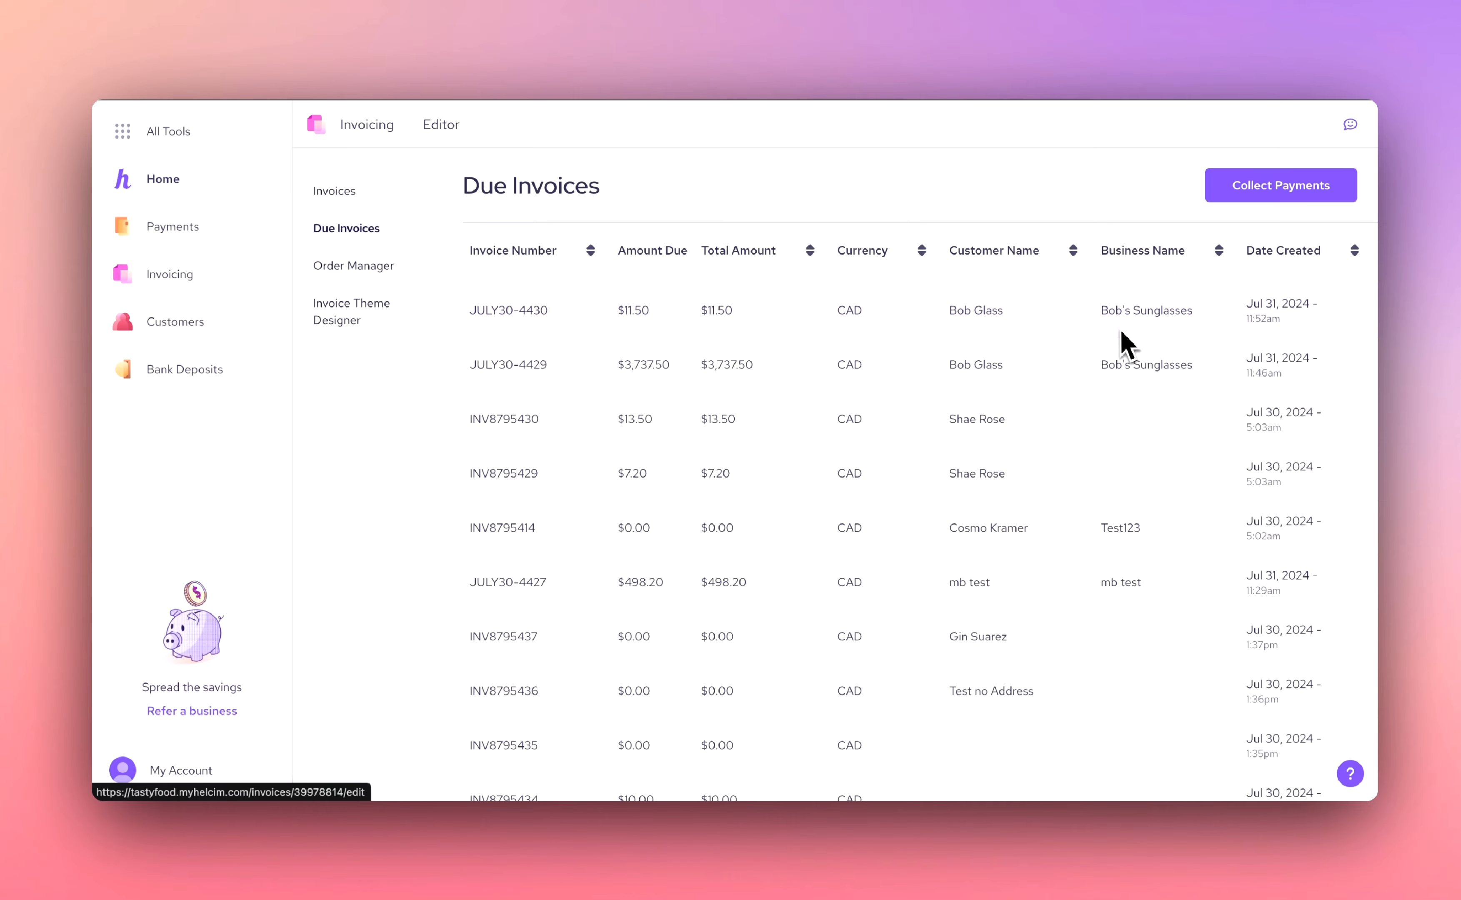
left_click(508, 310)
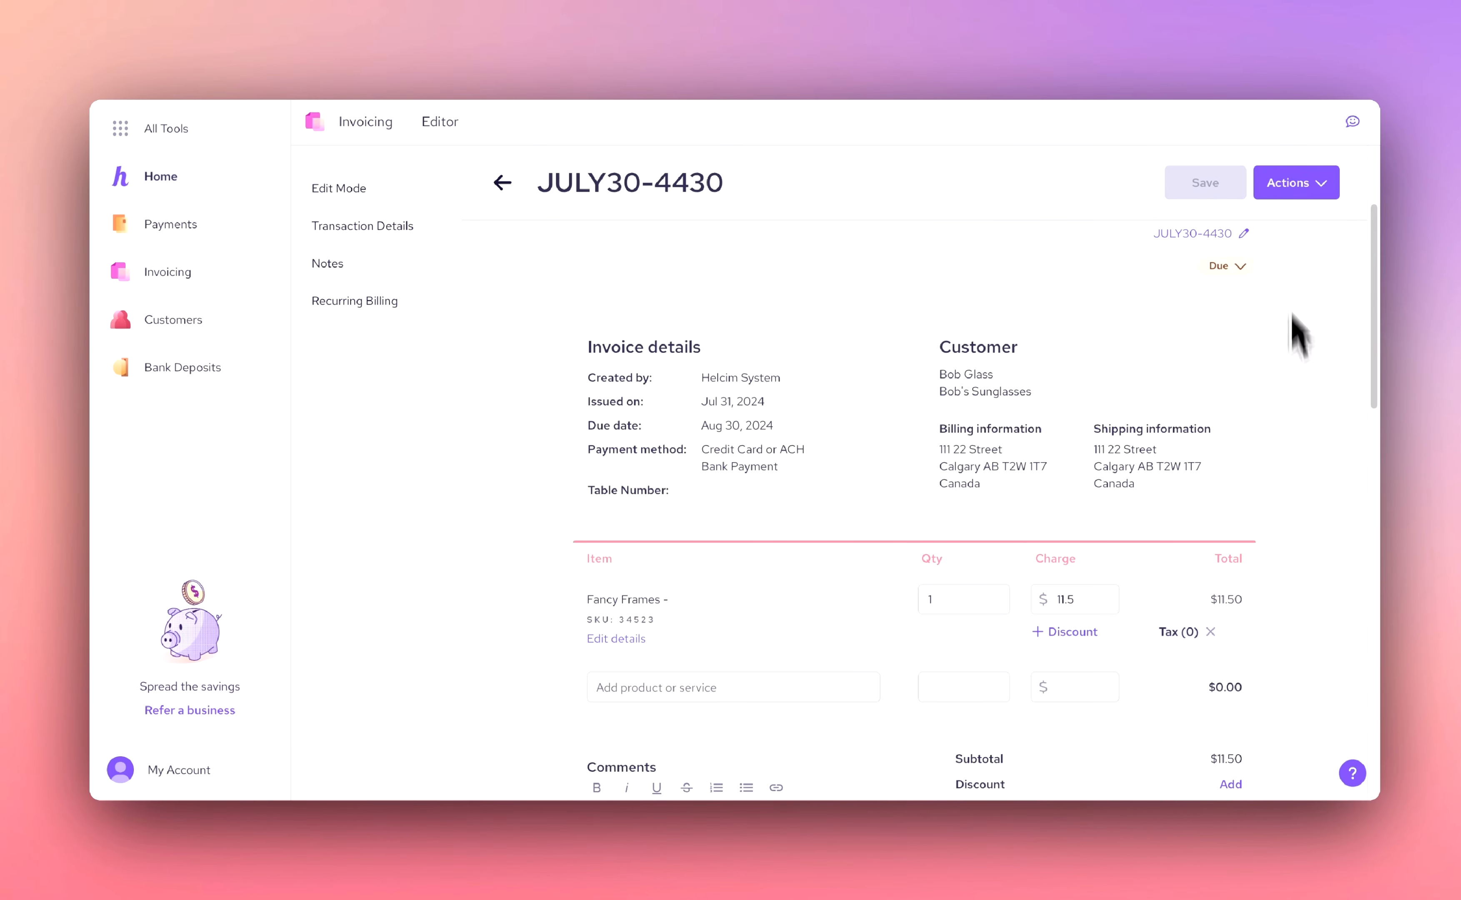
Dismiss the Process payment dialog and show the Actions list for invoice JULY30-4430
left_click(1296, 183)
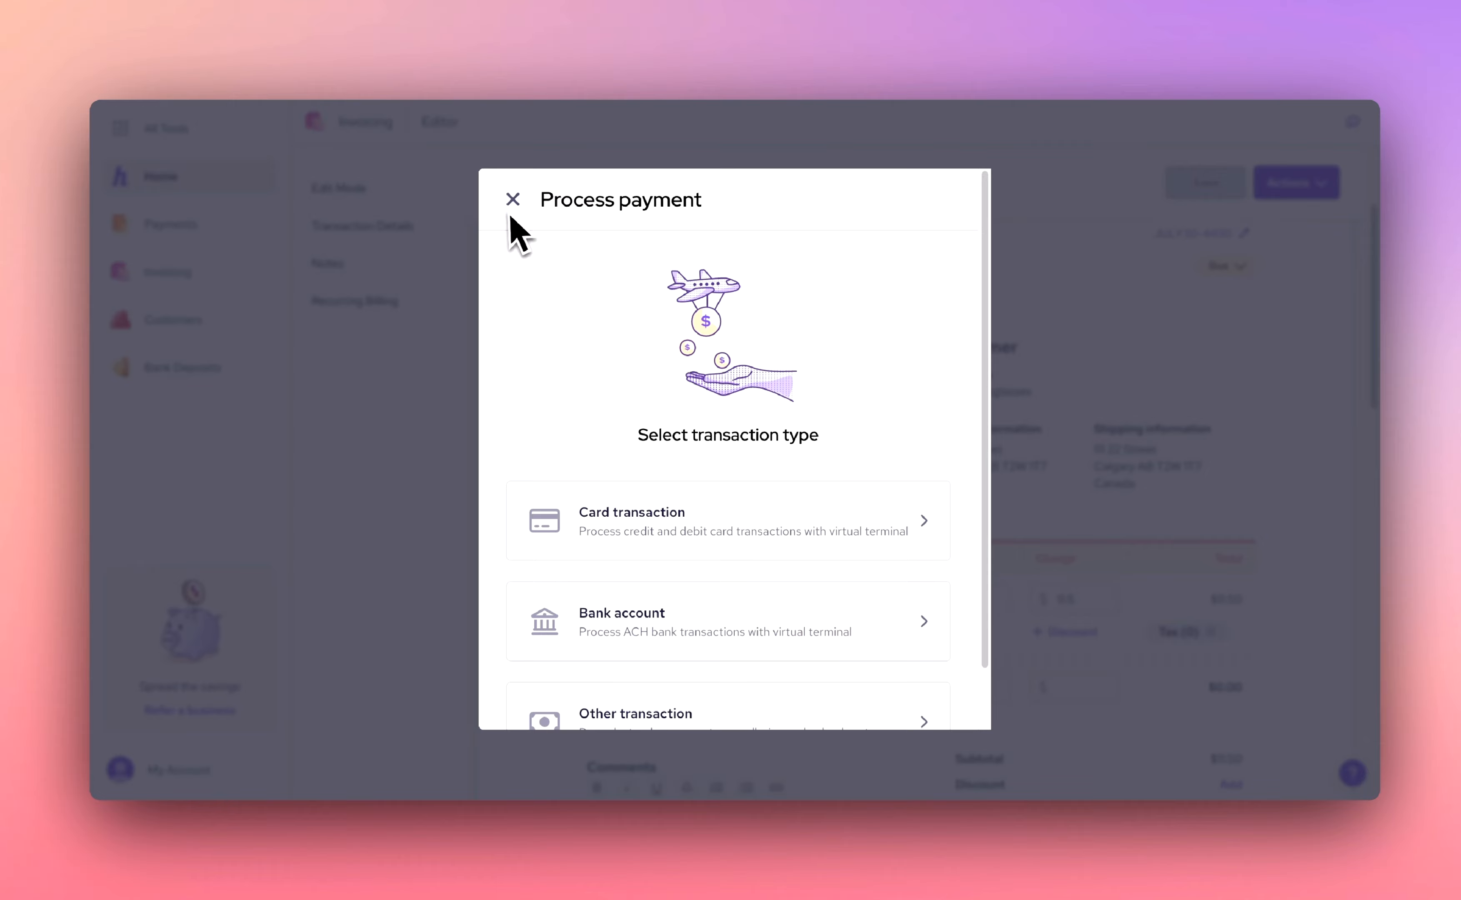
left_click(513, 199)
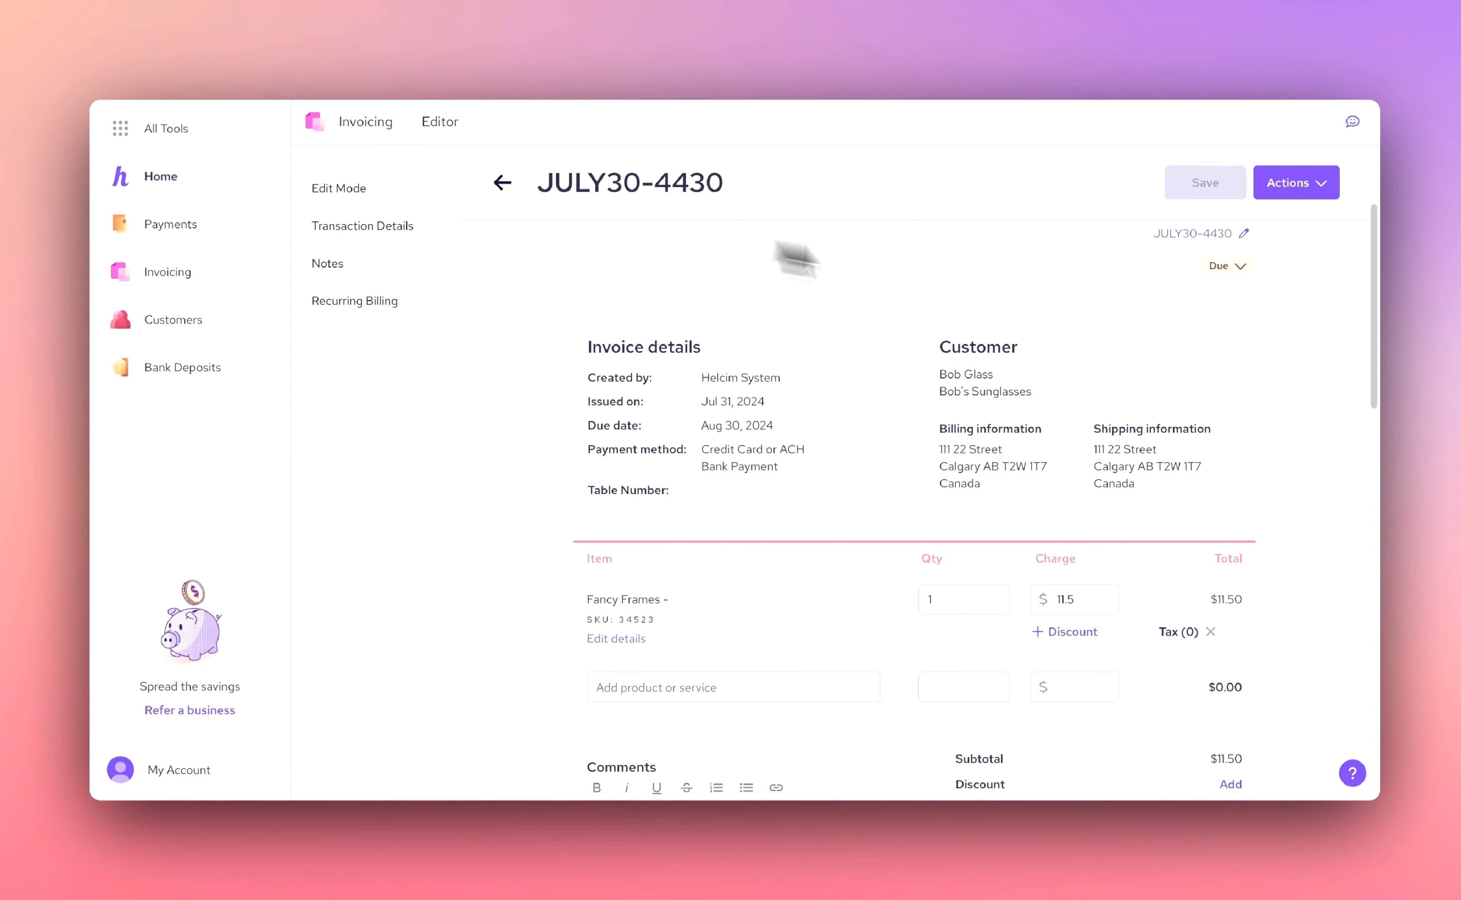
left_click(1297, 183)
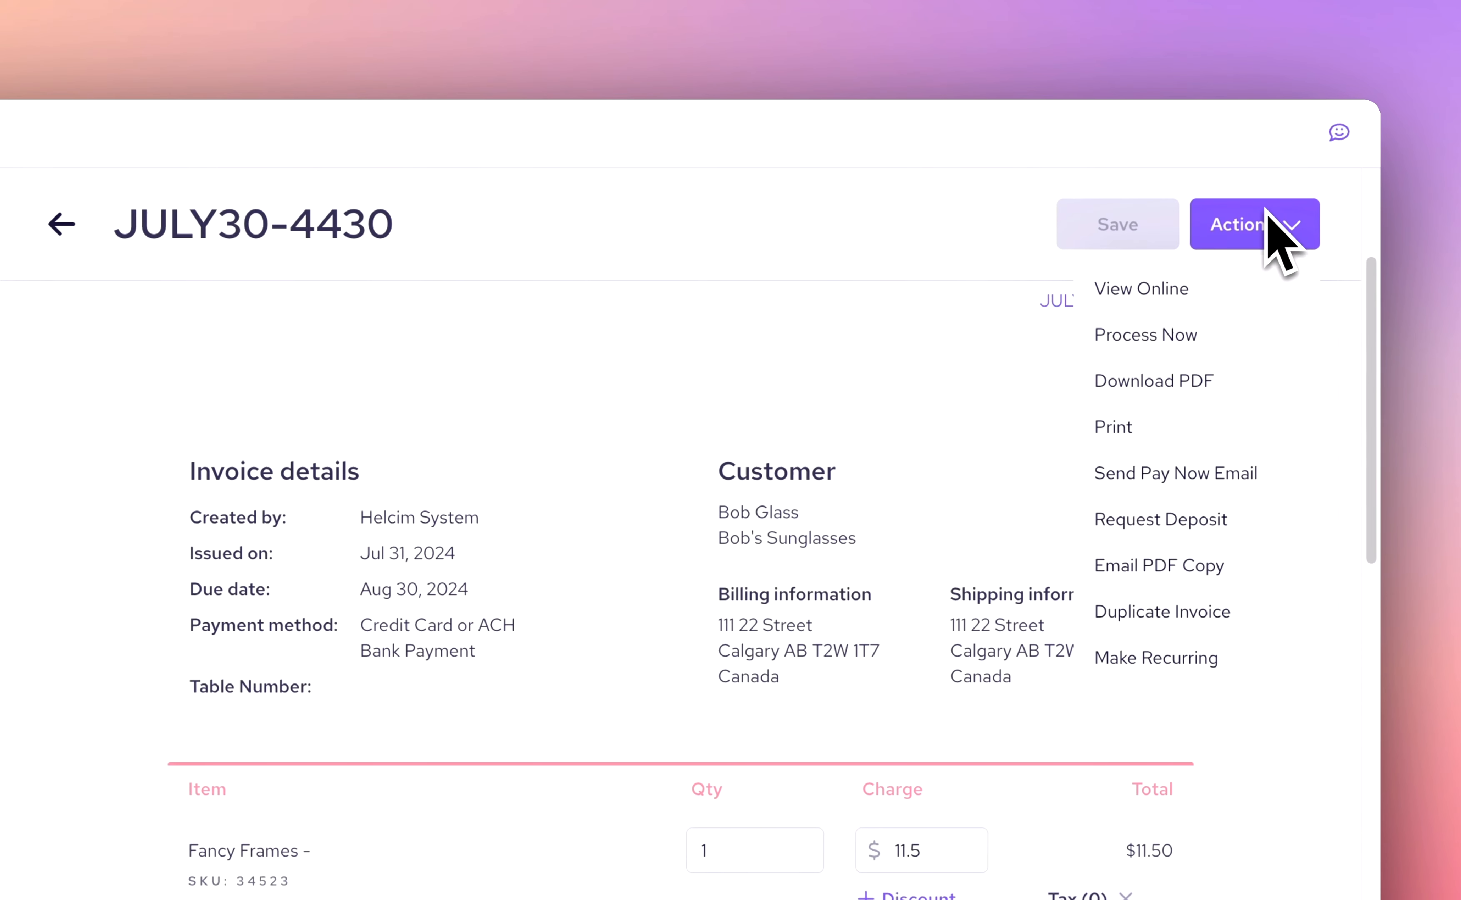